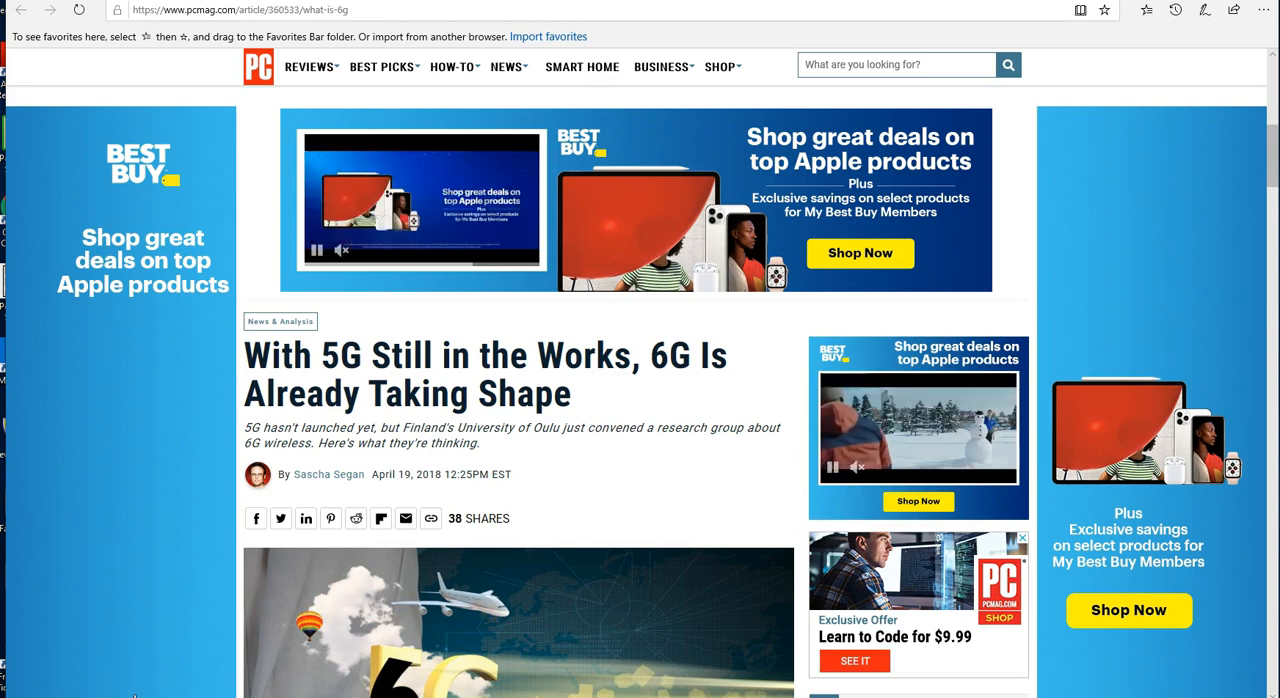
Step: Read down the PCMag 6G article to the paragraphs on 6G study groups and terahertz frequencies
{"action": "scroll", "scroll_direction": "down", "scroll_amount": 3}
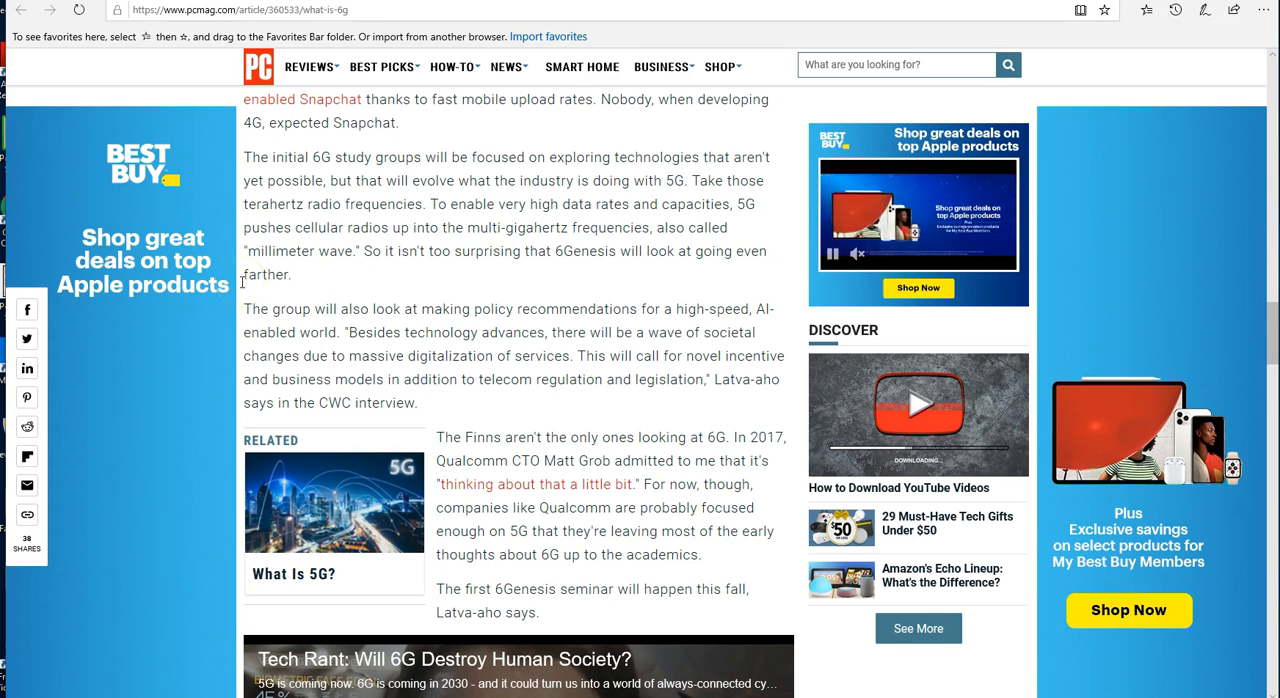
{"action": "scroll", "scroll_direction": "down", "scroll_amount": 3}
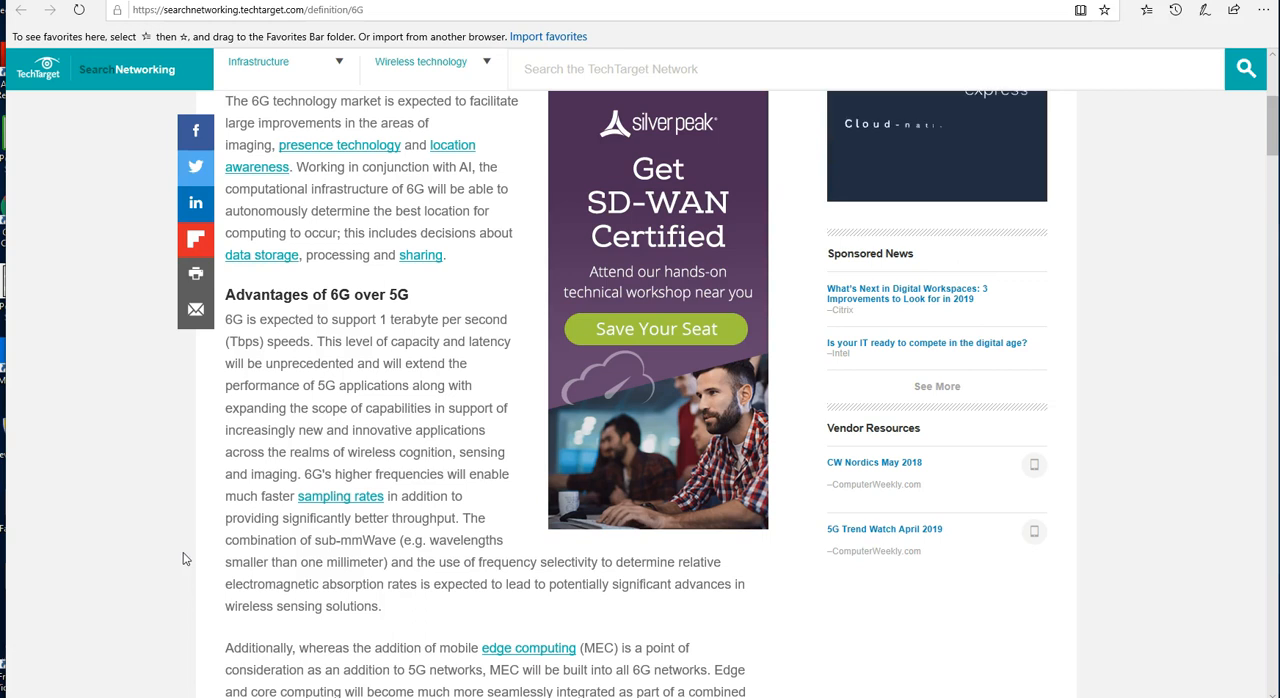
Step: Scroll the TechTarget 6G definition to the 'When to expect 6G' heading citing a 2030 launch
{"action": "scroll", "scroll_direction": "down", "scroll_amount": 3}
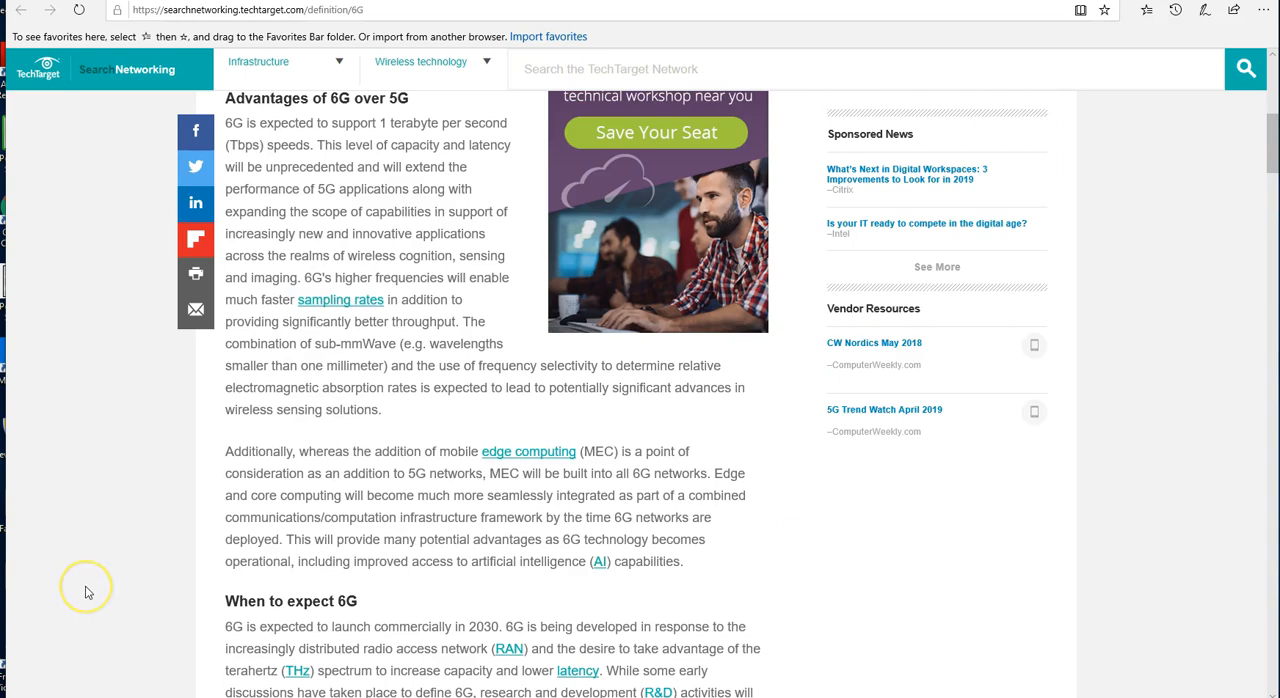
{"action": "mouse_move", "coordinate": [86, 592]}
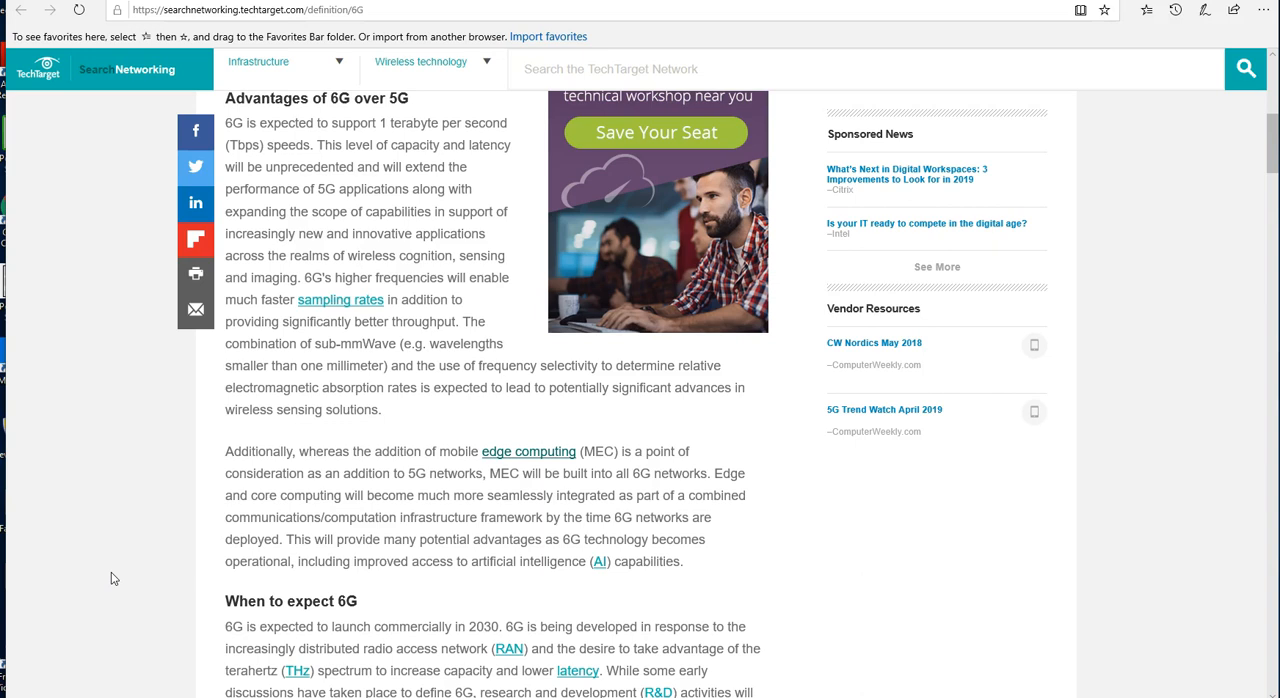
Step: Scroll the 6G definition further into the section on what 6G will look like
{"action": "scroll", "scroll_direction": "down", "scroll_amount": 3}
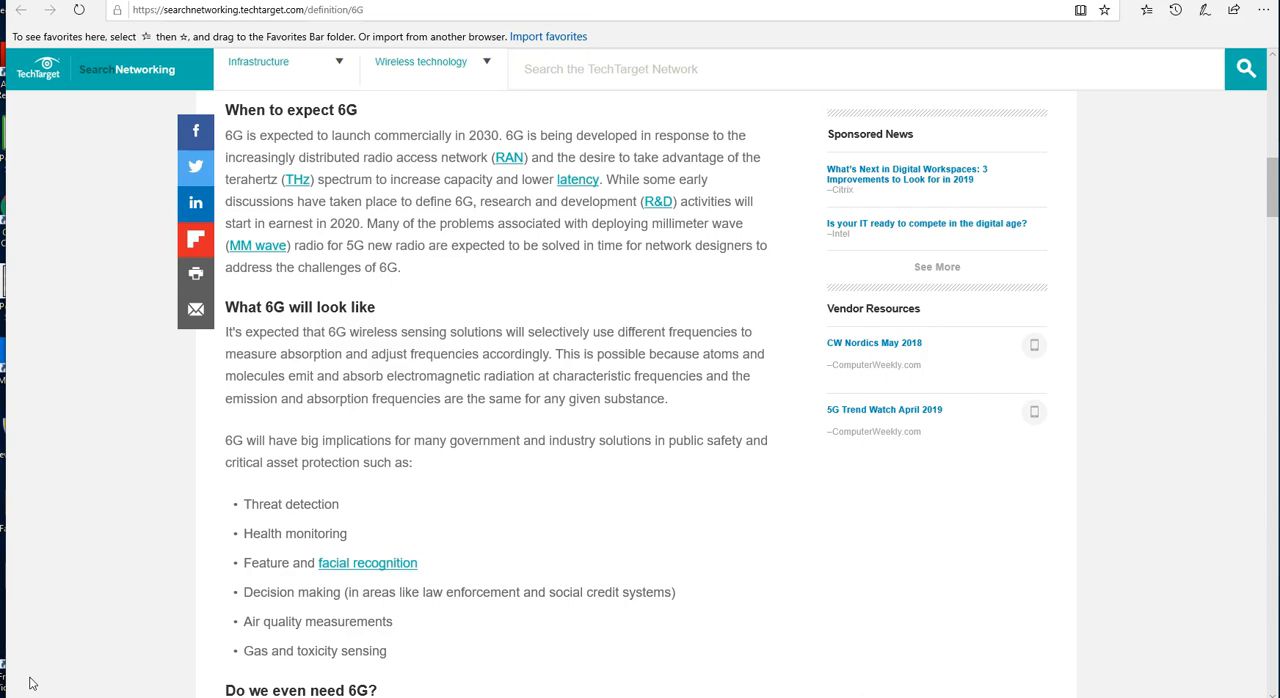
Step: Scroll on through the 6G article toward the 'Do we even need 6G?' section
{"action": "scroll", "scroll_direction": "down", "scroll_amount": 3}
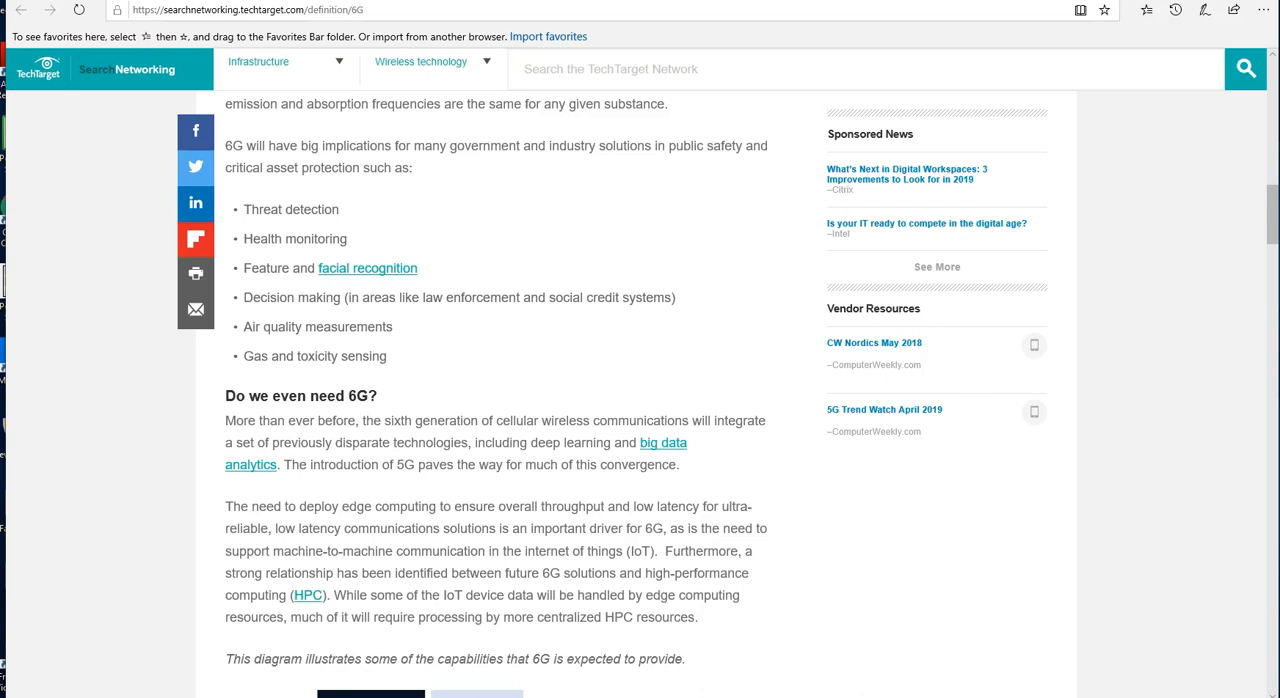
{"action": "scroll", "scroll_direction": "down", "scroll_amount": 3}
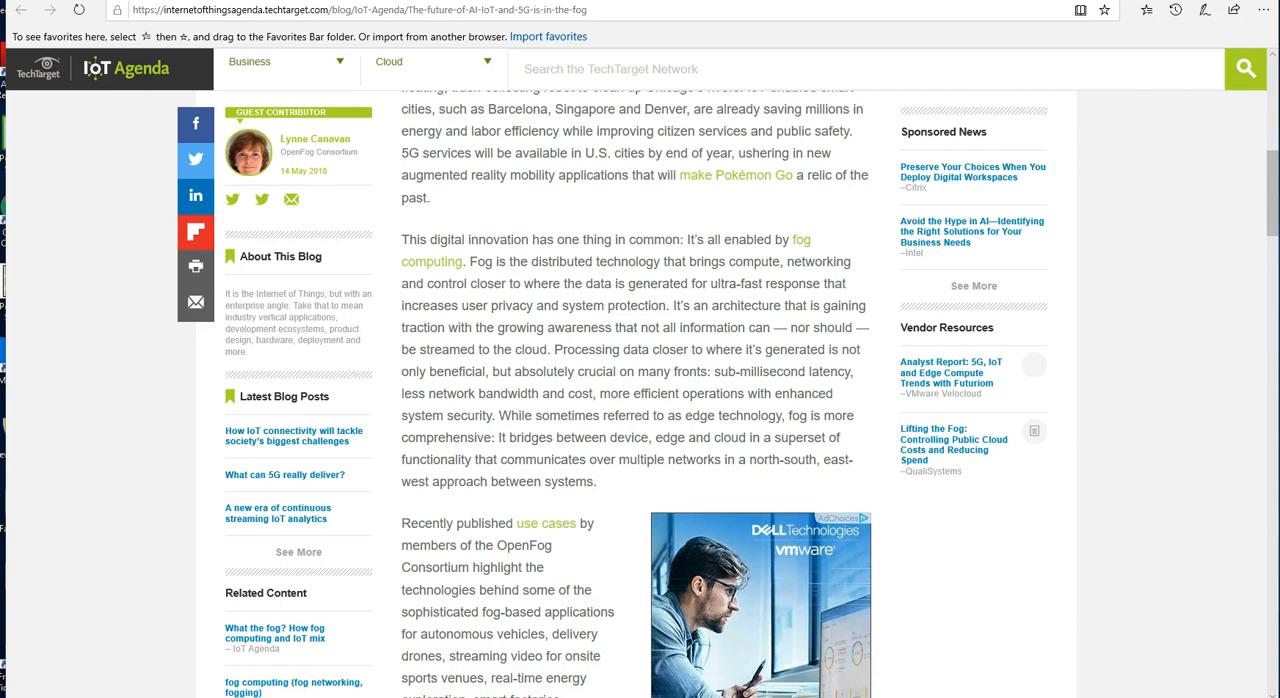
{"action": "mouse_move", "coordinate": [272, 690]}
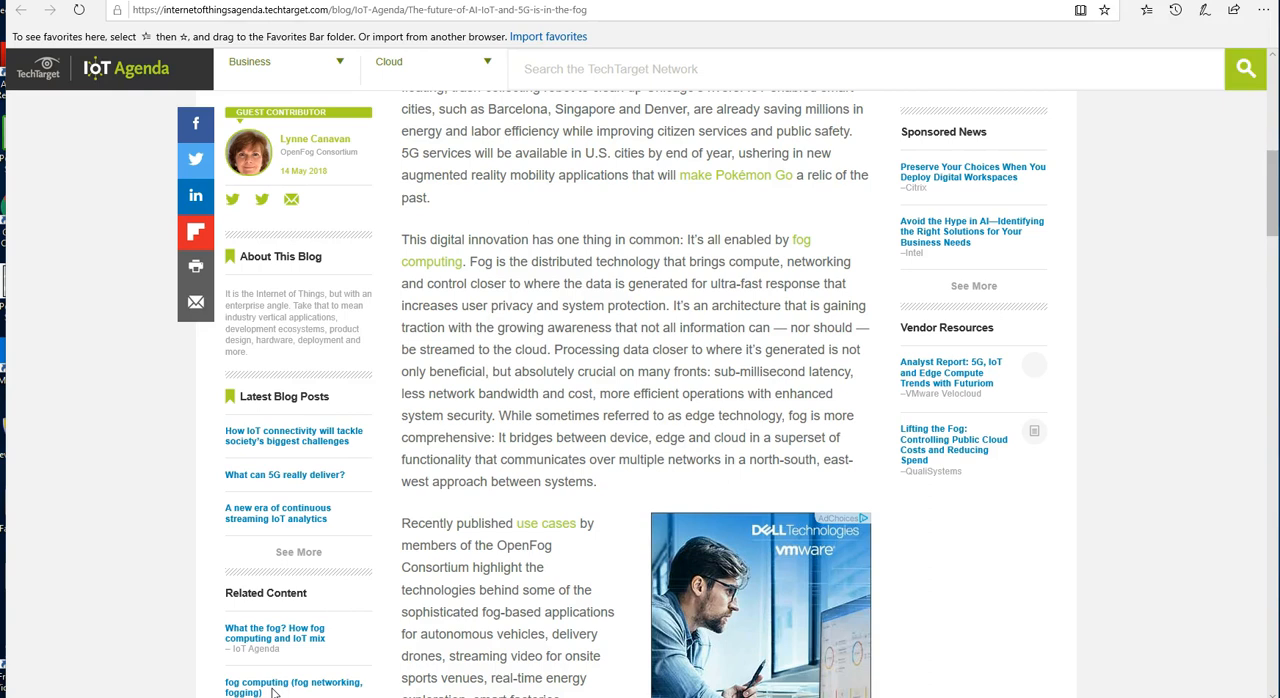
Step: Highlight the sentences explaining that fog is more comprehensive than edge technology
{"action": "left_click_drag", "start_coordinate": [500, 416], "coordinate": [596, 480]}
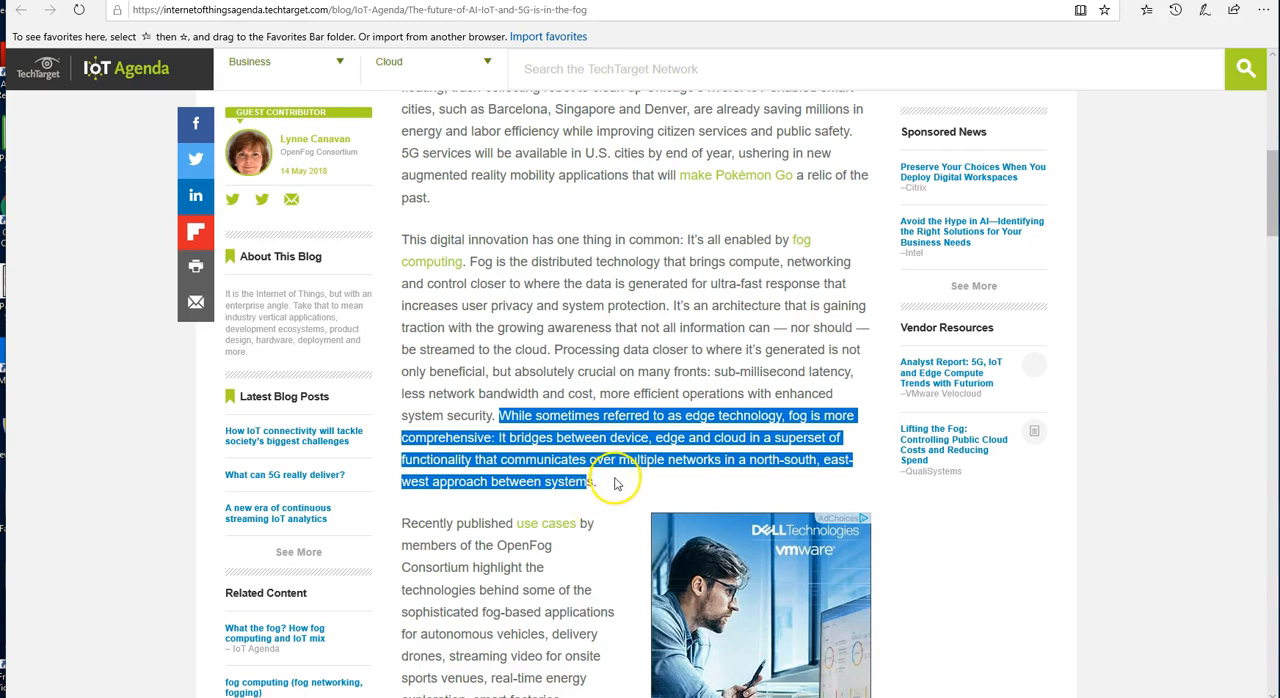
{"action": "left_click", "coordinate": [612, 488]}
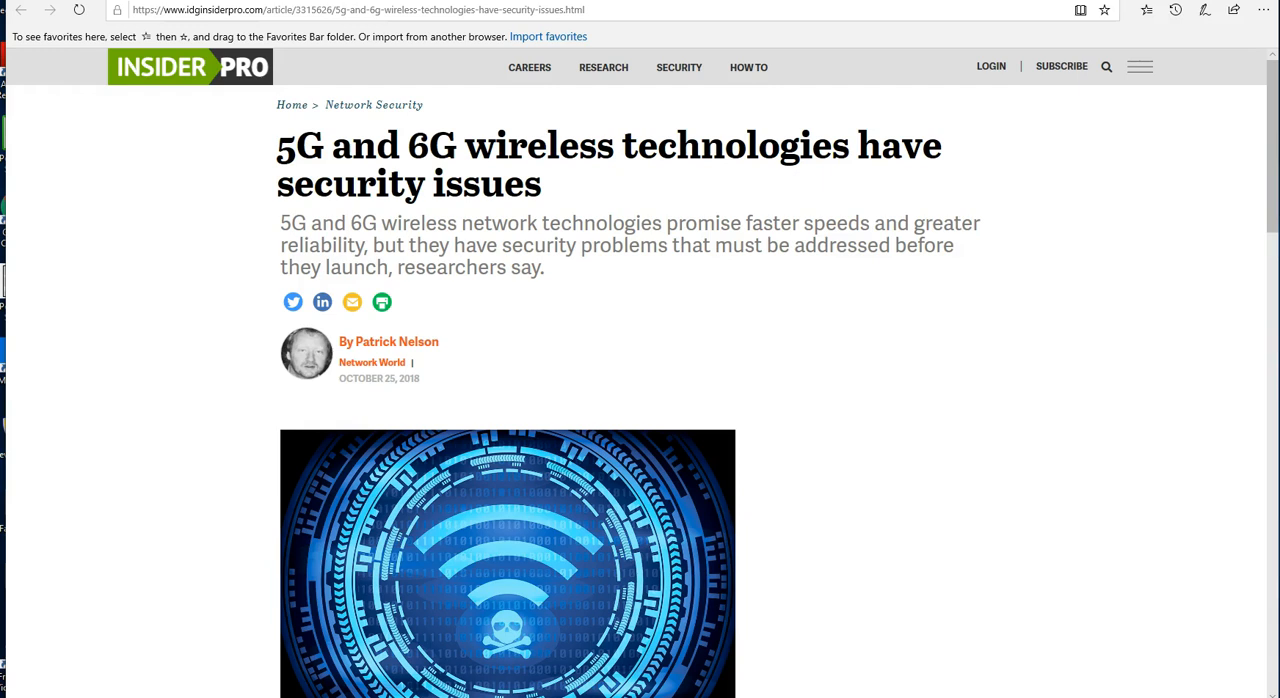
{"action": "scroll", "scroll_direction": "down", "scroll_amount": 3}
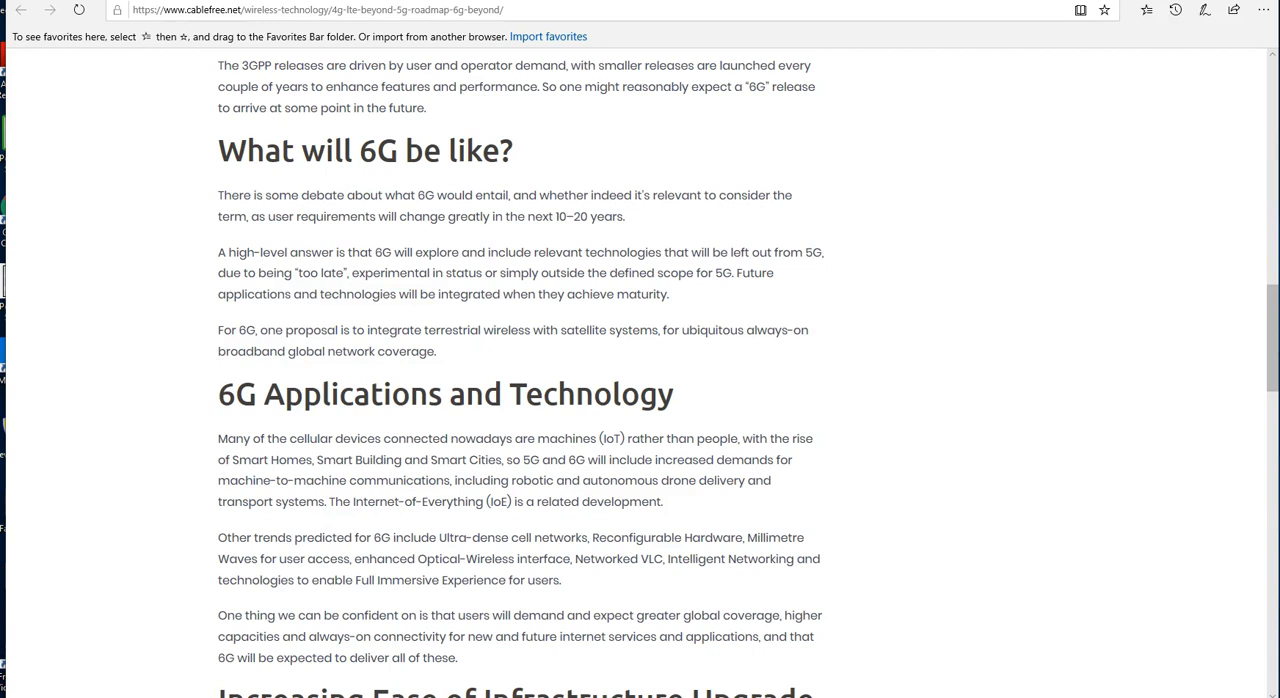
{"action": "scroll", "scroll_direction": "down", "scroll_amount": 3}
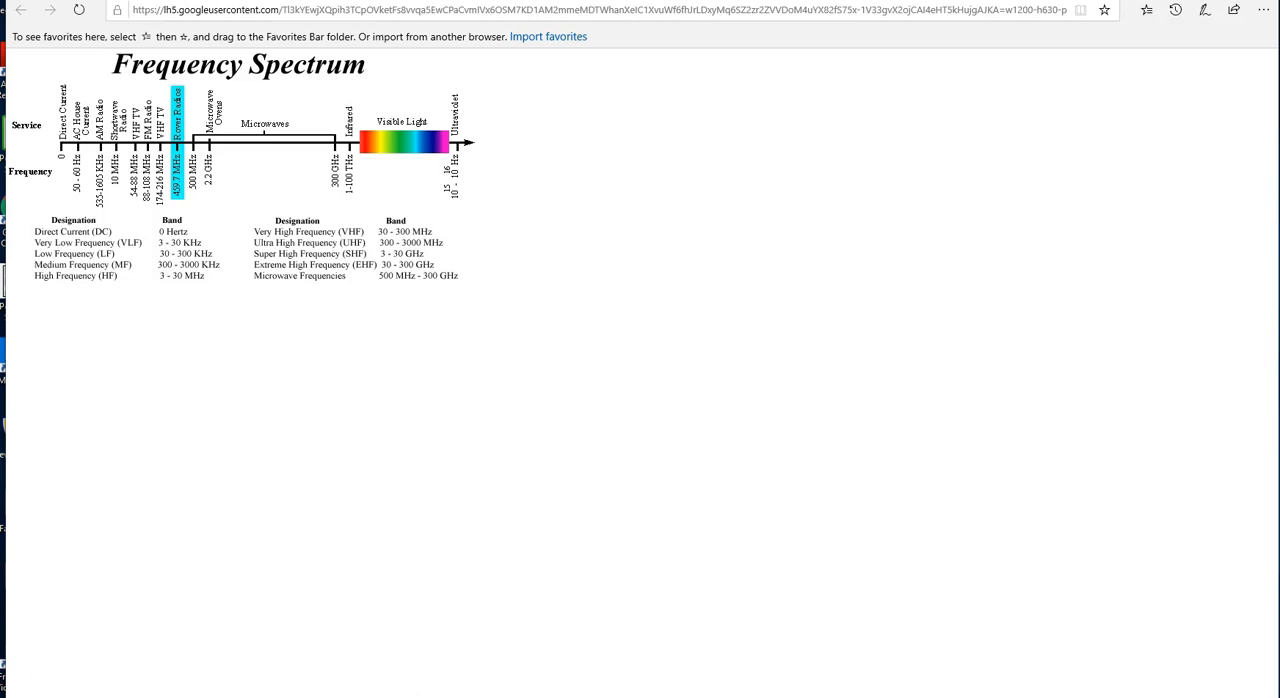
{"action": "mouse_move", "coordinate": [8, 666]}
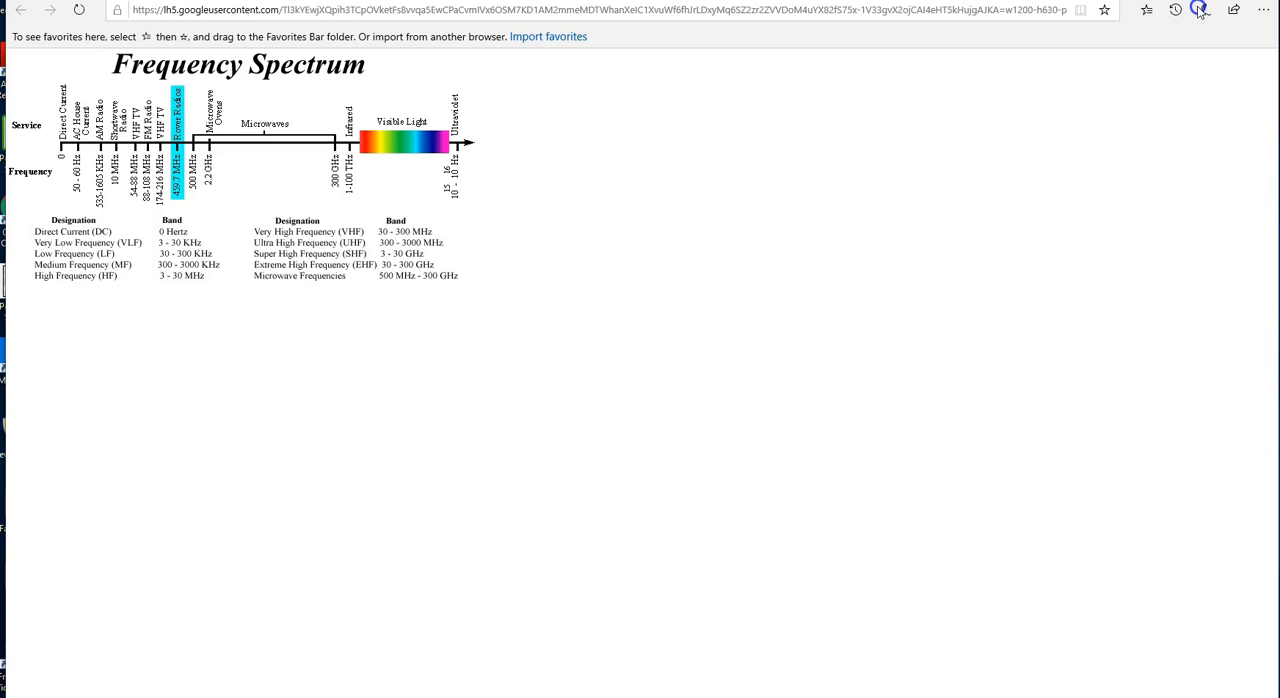
{"action": "mouse_move", "coordinate": [484, 680]}
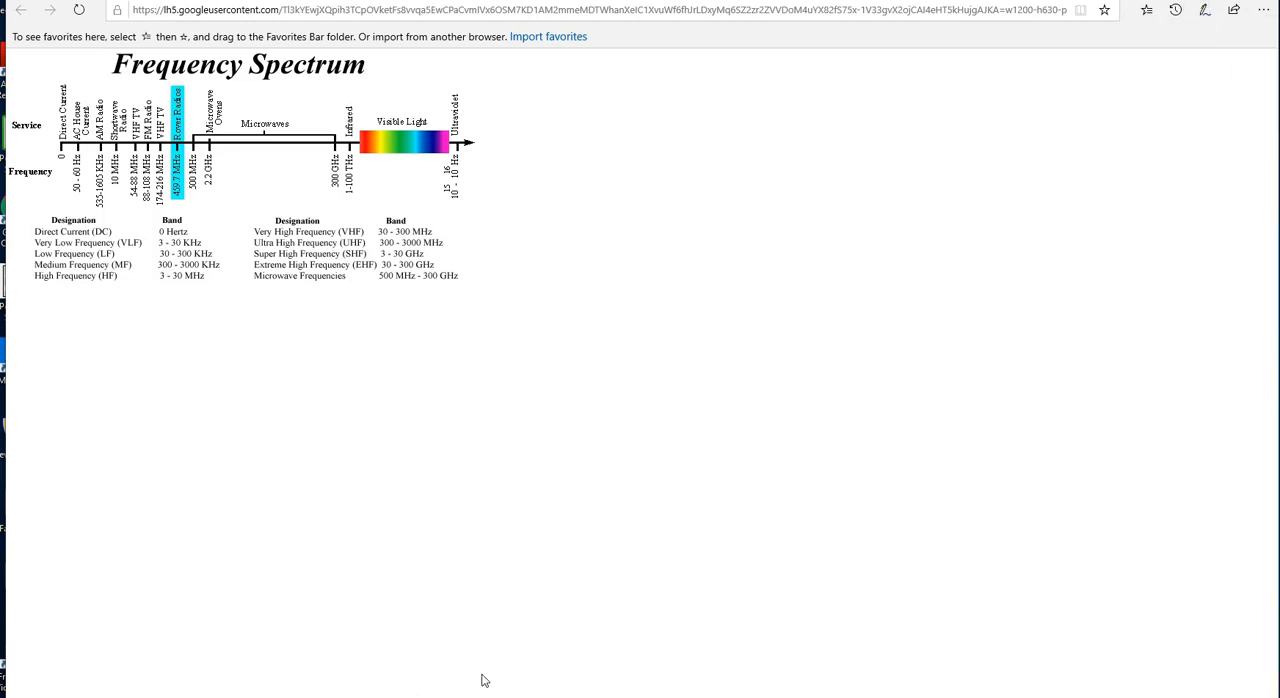